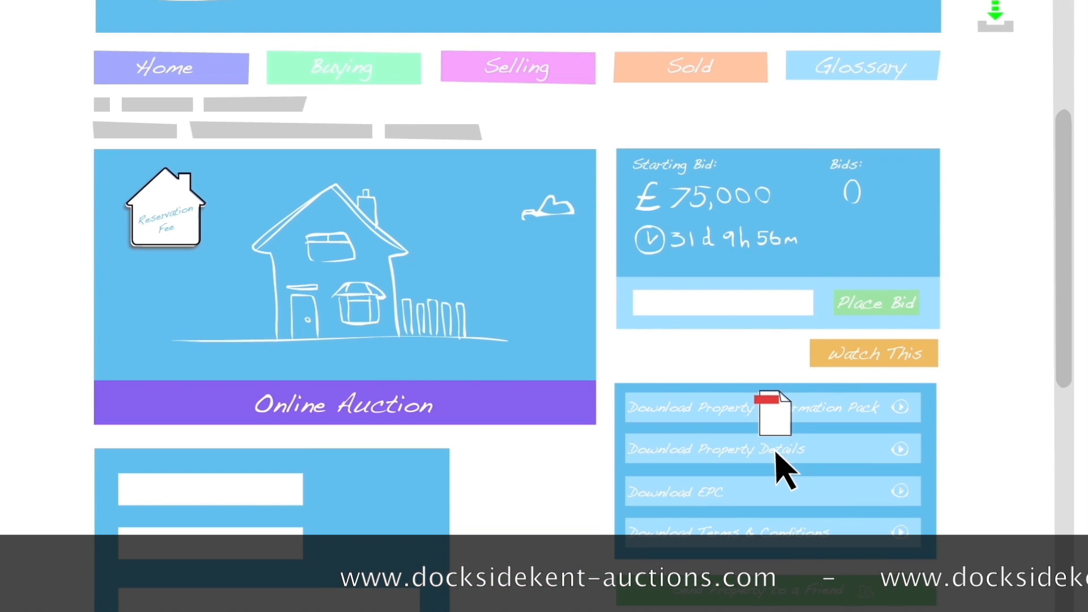
{"action": "scroll", "scroll_direction": "down", "scroll_amount": 3}
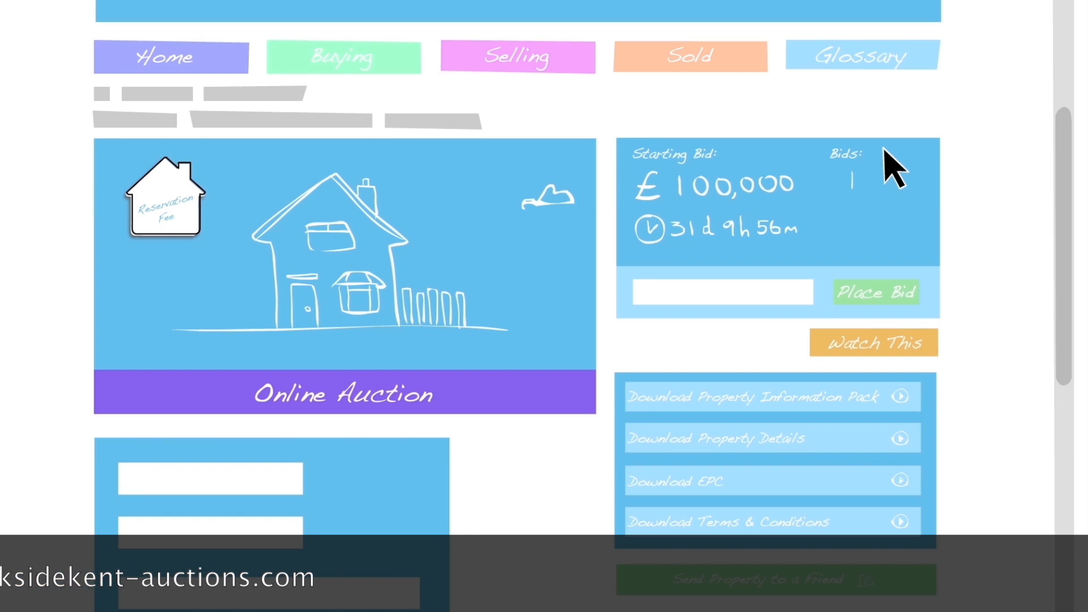
{"action": "mouse_move", "coordinate": [892, 207]}
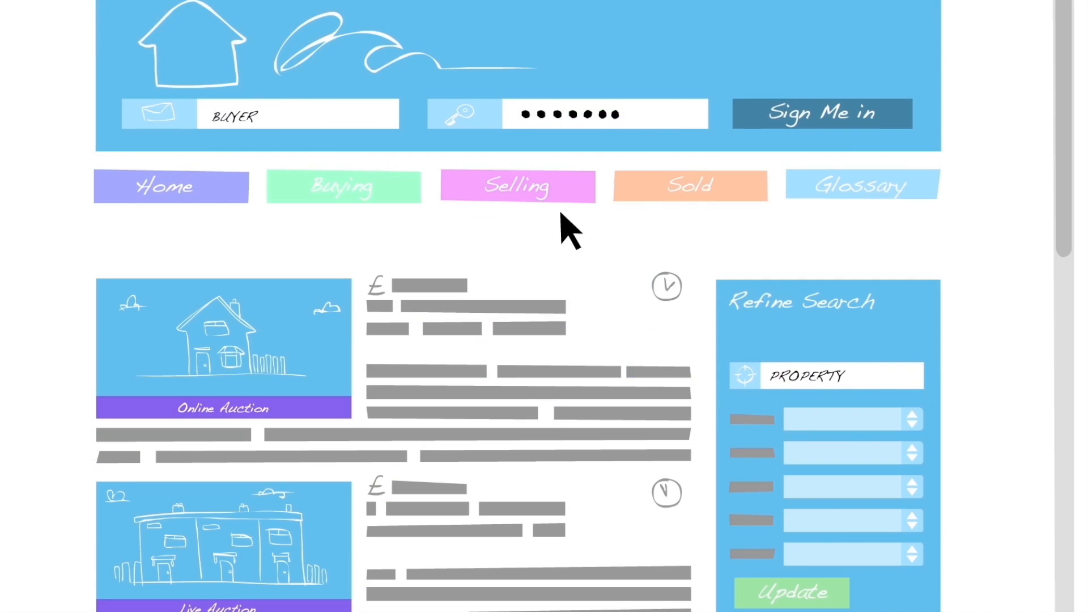
{"action": "scroll", "scroll_direction": "down", "scroll_amount": 3}
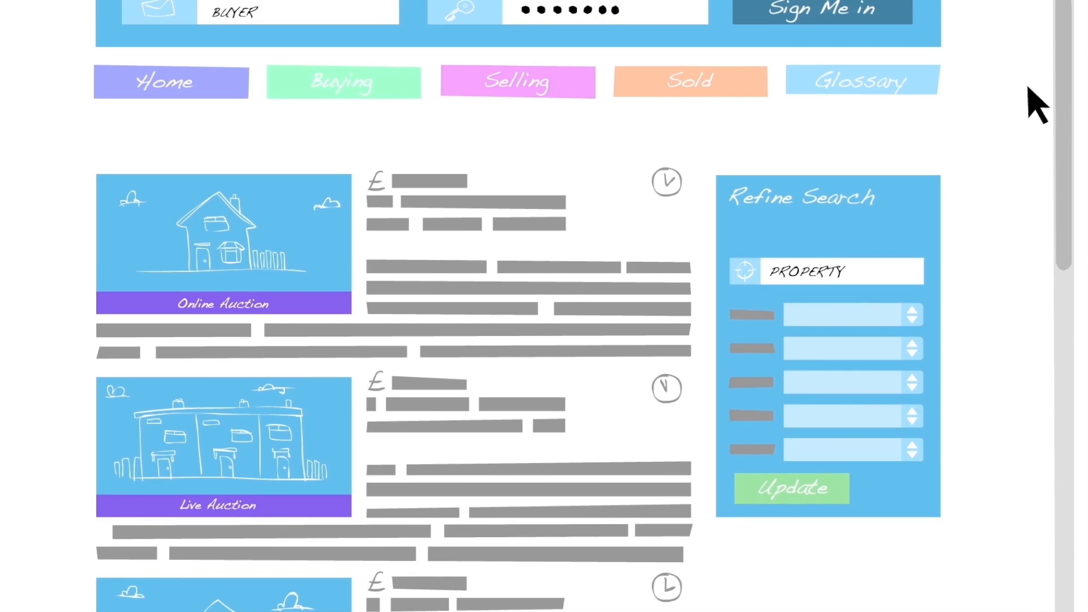
{"action": "mouse_move", "coordinate": [778, 114]}
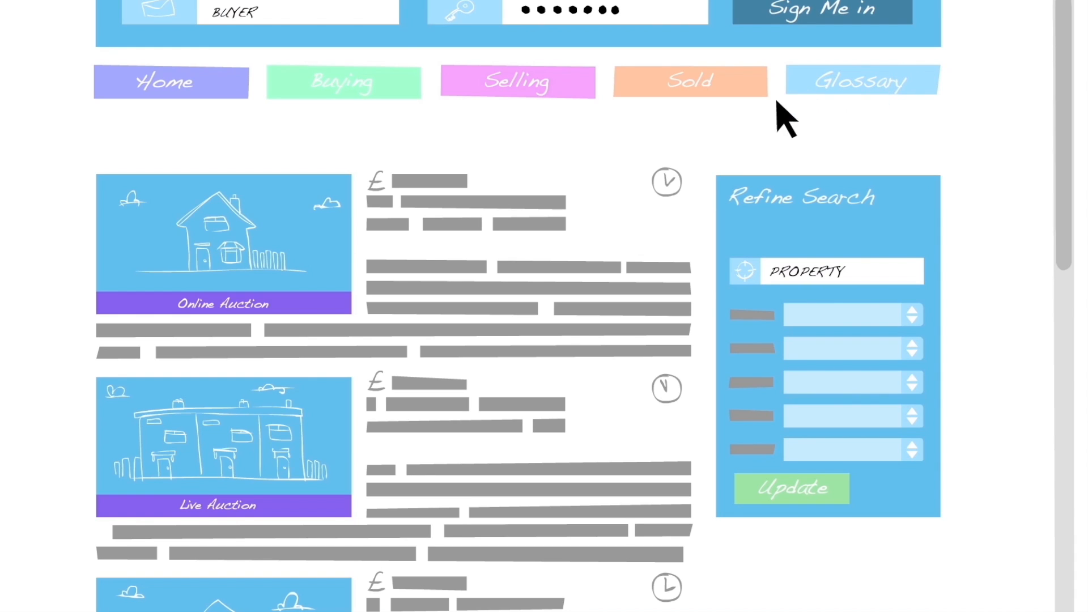
{"action": "mouse_move", "coordinate": [287, 514]}
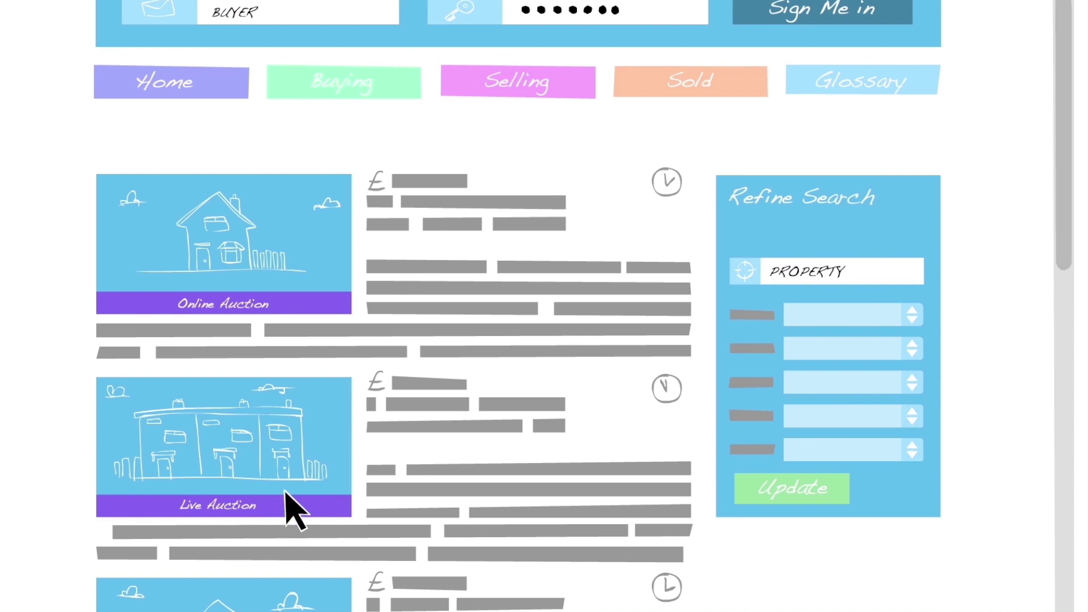